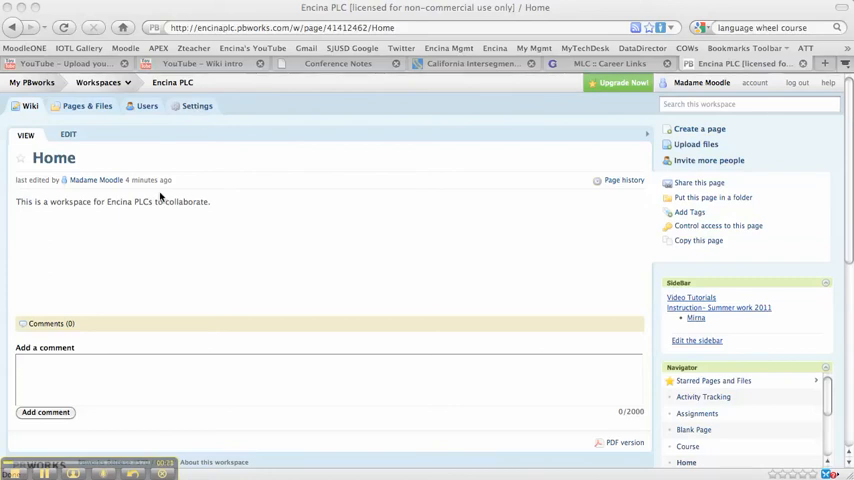
{"action": "mouse_move", "coordinate": [172, 240]}
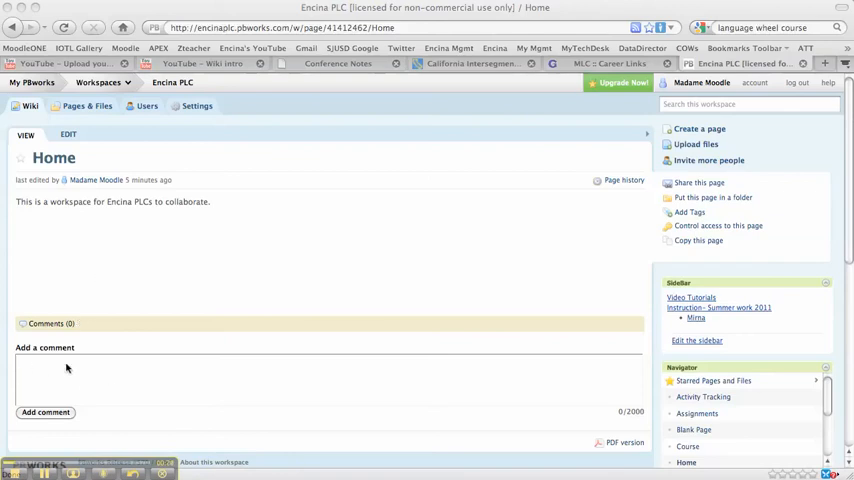
{"action": "mouse_move", "coordinate": [72, 168]}
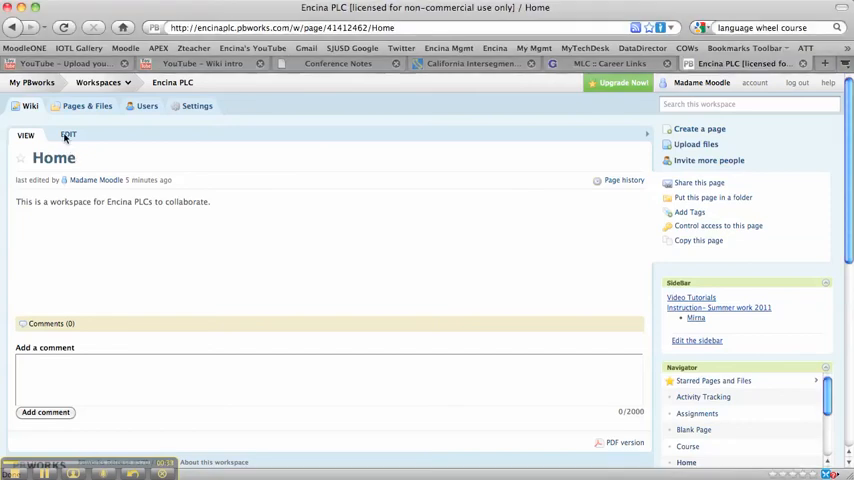
Edit the Home page and save it, returning to view mode
{"action": "left_click", "coordinate": [68, 136]}
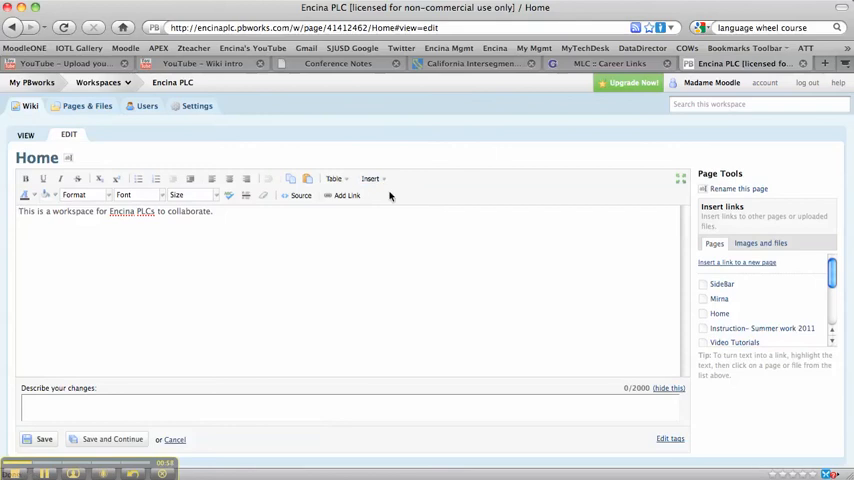
{"action": "mouse_move", "coordinate": [128, 276]}
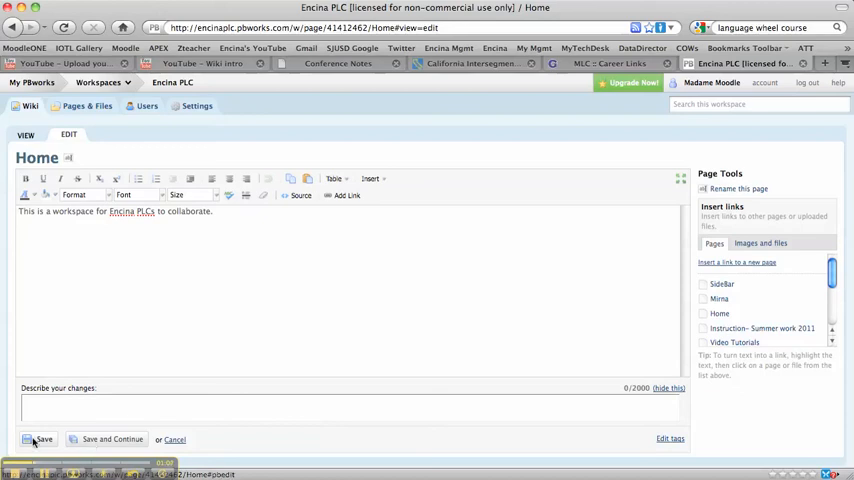
{"action": "left_click", "coordinate": [44, 440]}
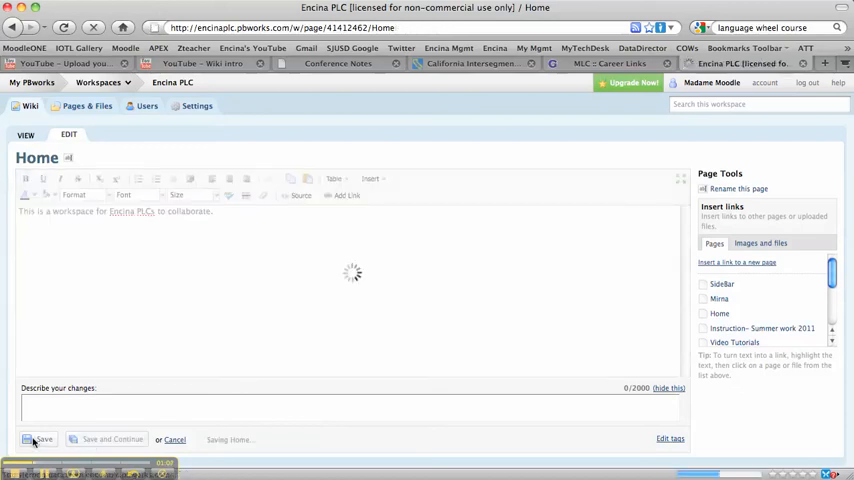
{"action": "left_click", "coordinate": [42, 440]}
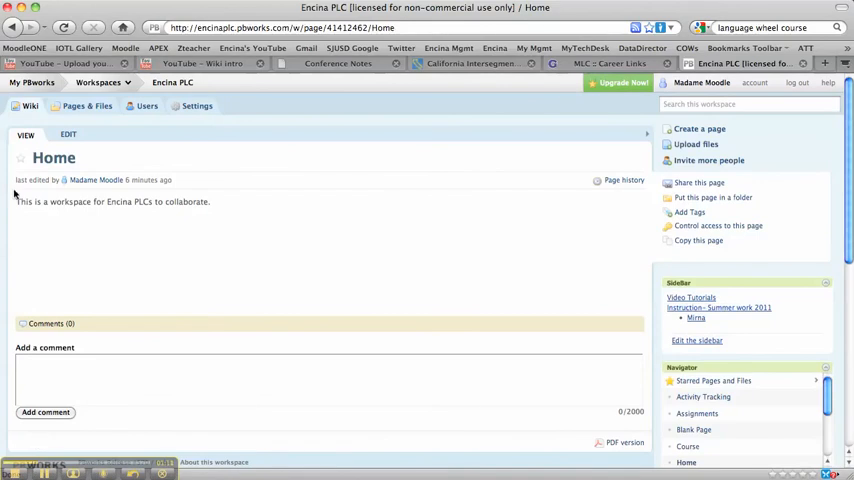
{"action": "mouse_move", "coordinate": [604, 288]}
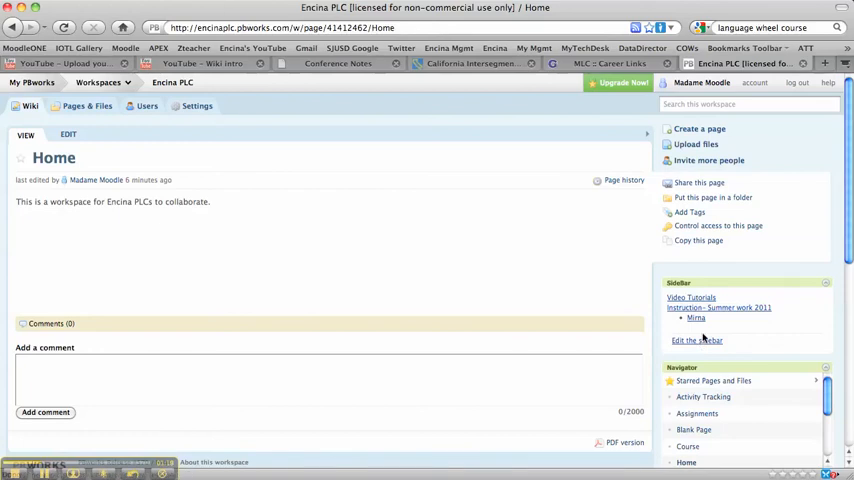
Go from the sidebar to Video Tutorials, then to Instruction– Summer work 2011
{"action": "left_click", "coordinate": [692, 296]}
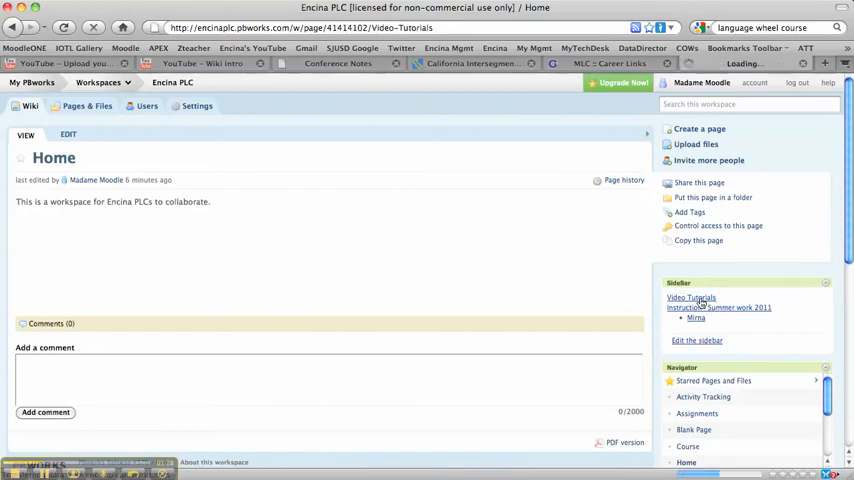
{"action": "left_click", "coordinate": [692, 296]}
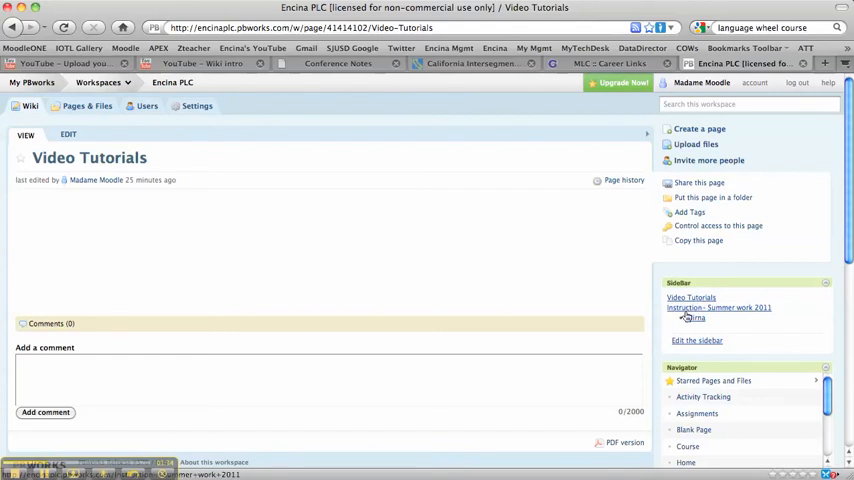
{"action": "left_click", "coordinate": [718, 308]}
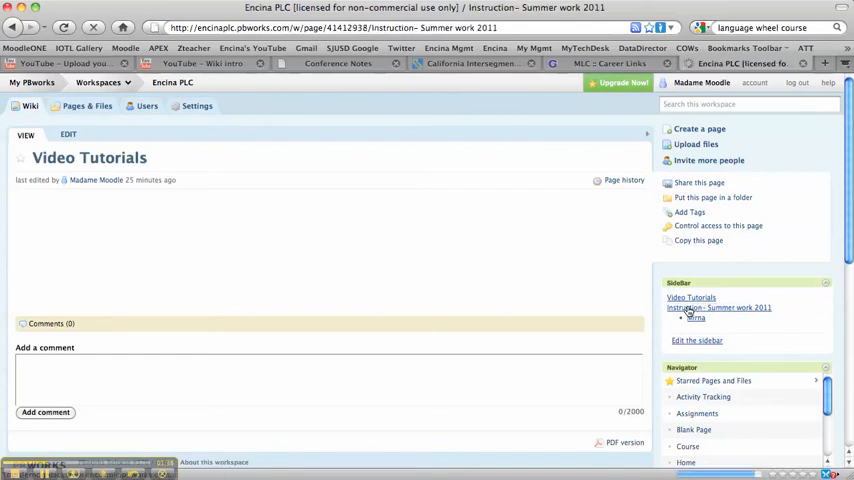
{"action": "left_click", "coordinate": [718, 308]}
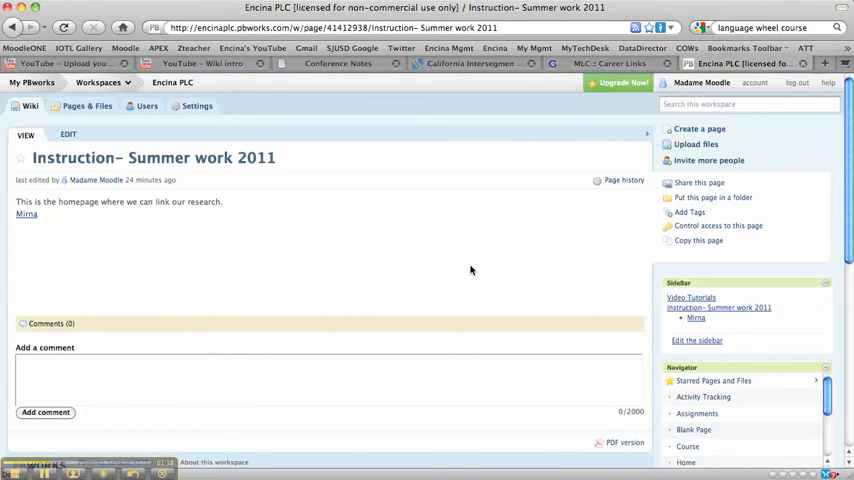
{"action": "mouse_move", "coordinate": [462, 266]}
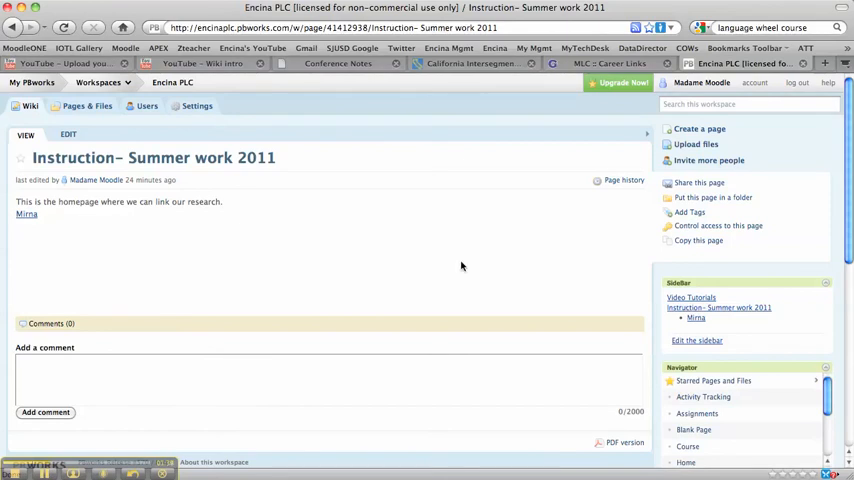
{"action": "mouse_move", "coordinate": [312, 240]}
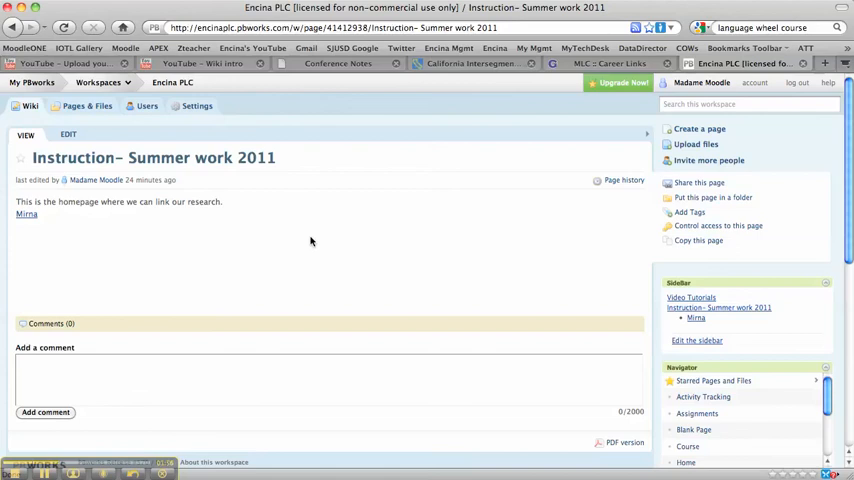
{"action": "mouse_move", "coordinate": [24, 214]}
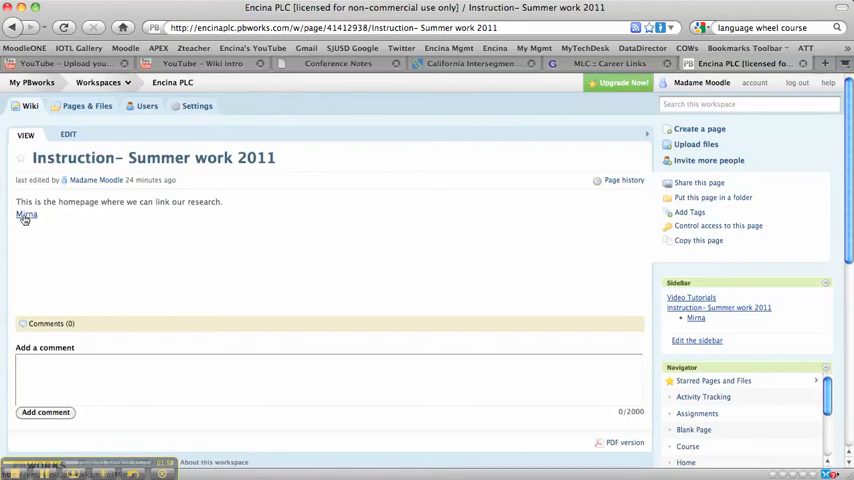
{"action": "left_click", "coordinate": [24, 214]}
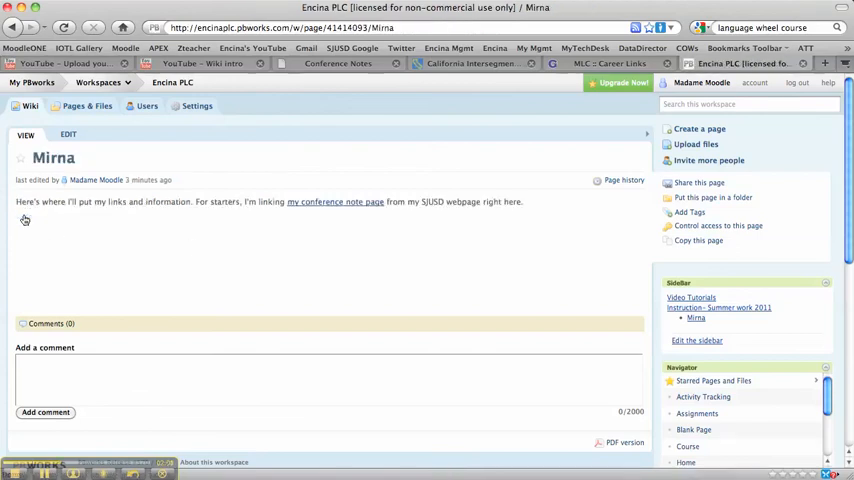
{"action": "mouse_move", "coordinate": [132, 232]}
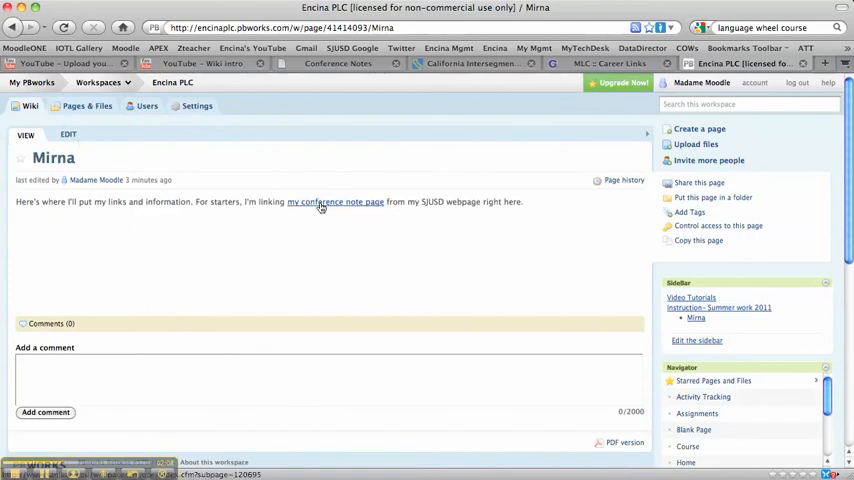
{"action": "left_click", "coordinate": [334, 202]}
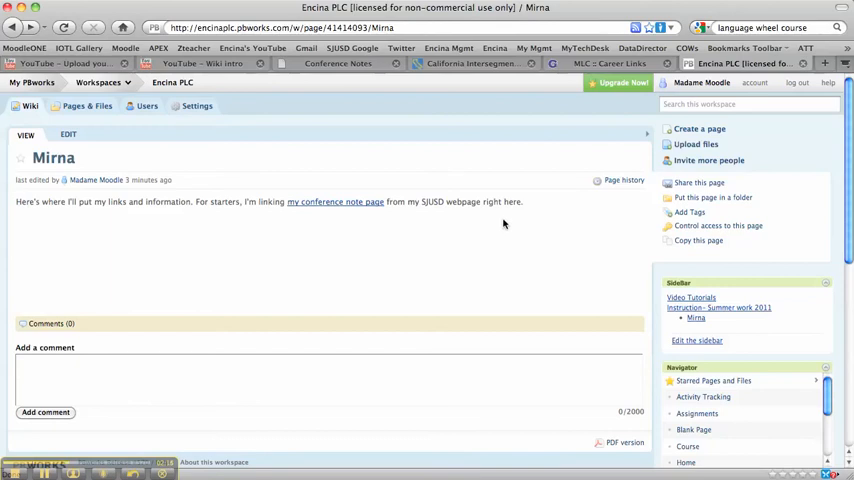
{"action": "mouse_move", "coordinate": [696, 318]}
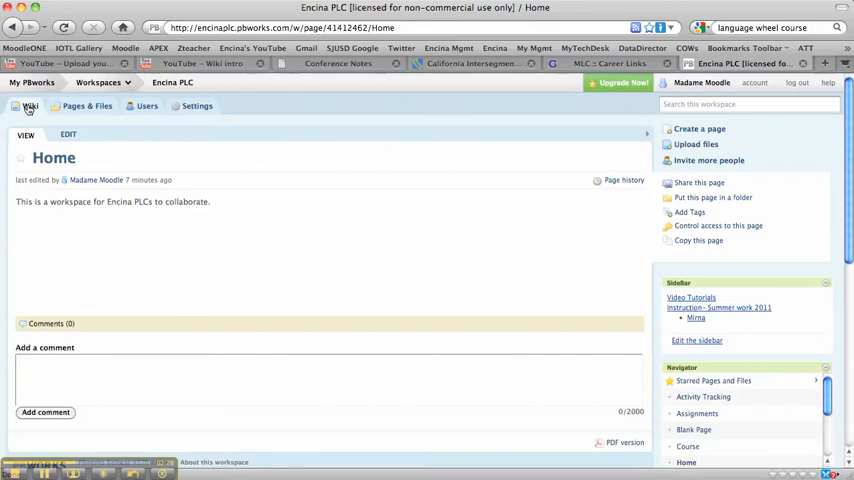
{"action": "mouse_move", "coordinate": [708, 160]}
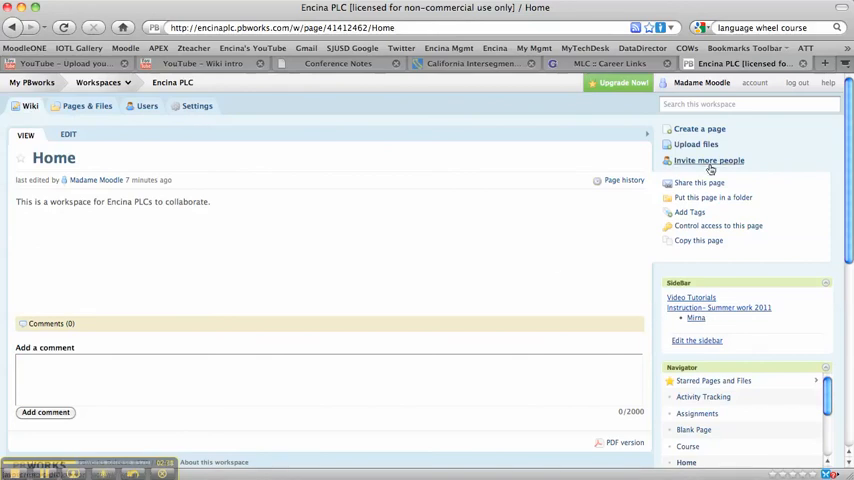
Create a blank wiki page named 'Anna' and save it
{"action": "left_click", "coordinate": [698, 128]}
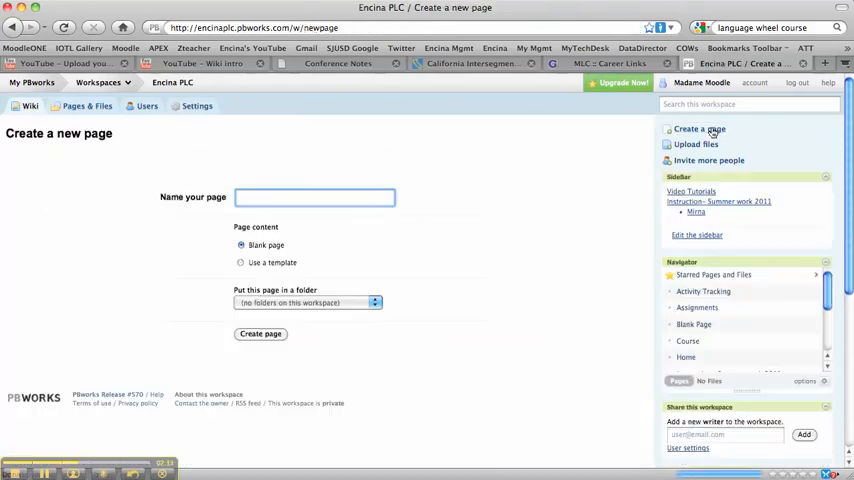
{"action": "type", "text": "A"}
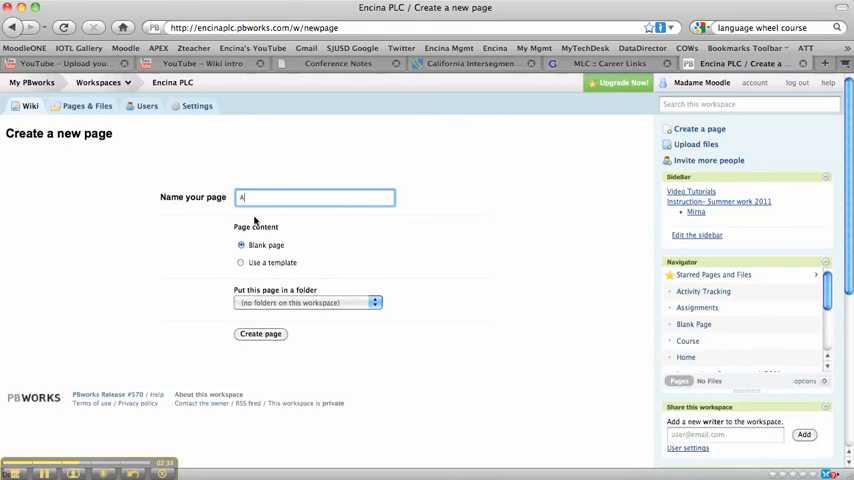
{"action": "type", "text": "nna"}
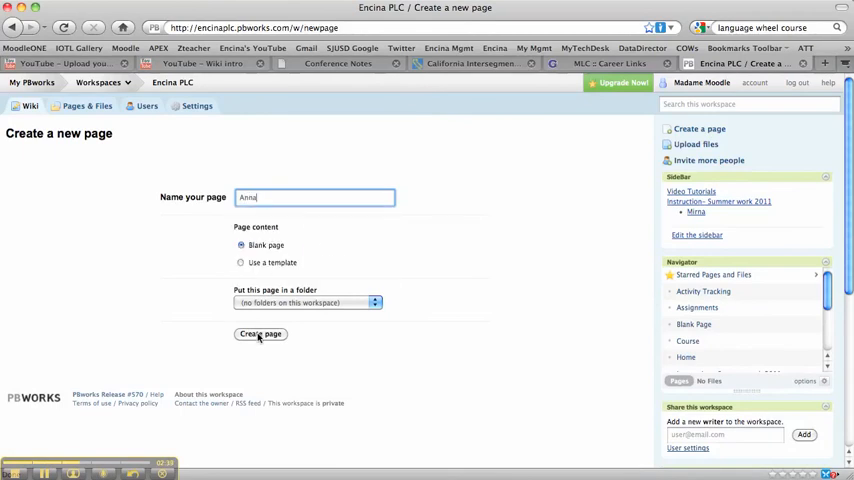
{"action": "left_click", "coordinate": [260, 334]}
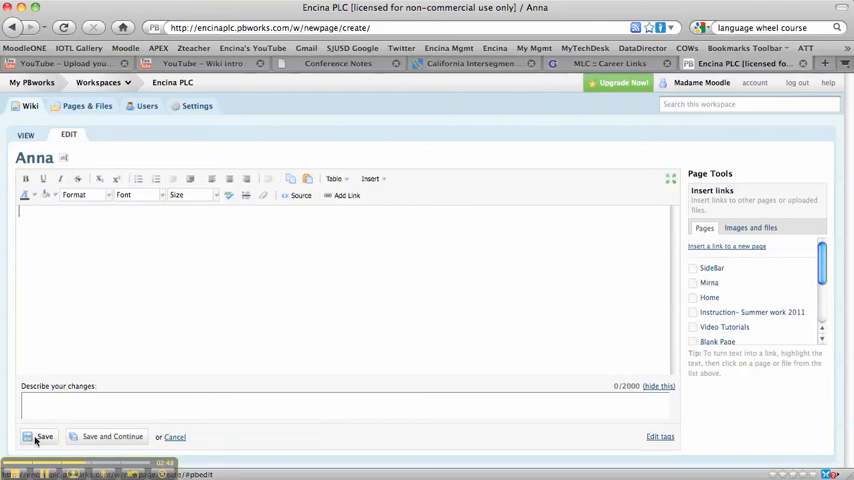
{"action": "left_click", "coordinate": [44, 436]}
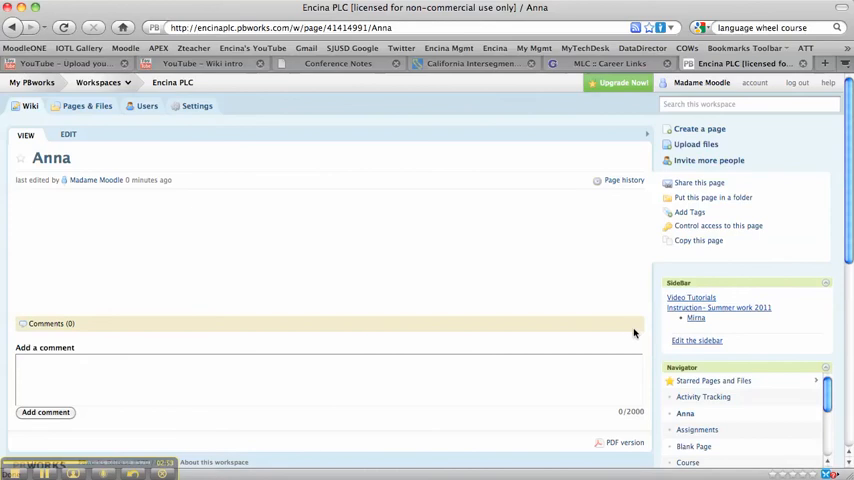
Add 'Anna' as a sidebar bullet under Mirna, save, and return to Mirna's page
{"action": "left_click", "coordinate": [696, 340]}
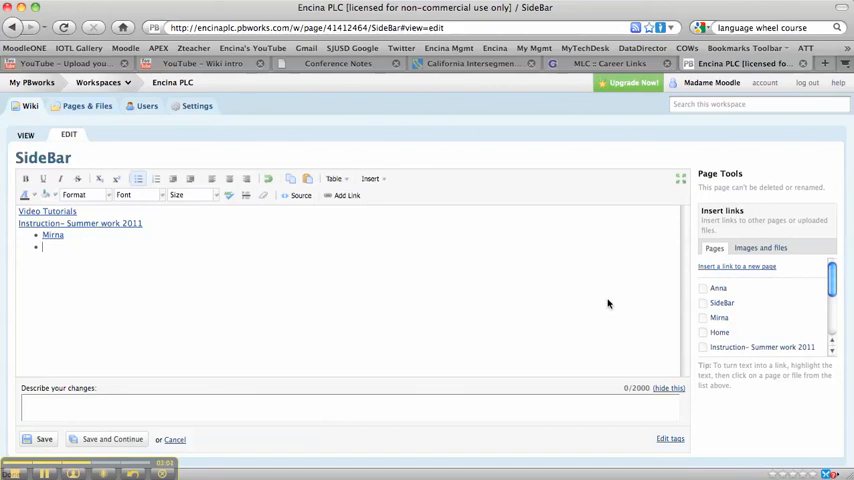
{"action": "type", "text": "Anna"}
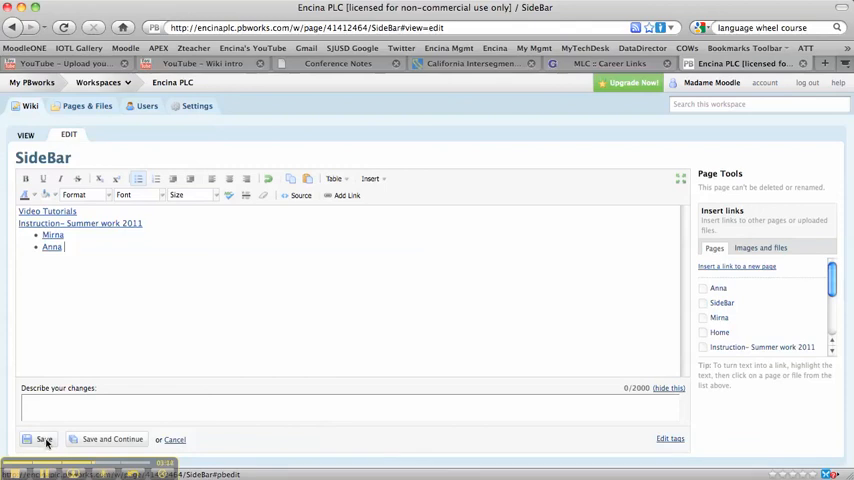
{"action": "left_click", "coordinate": [44, 440]}
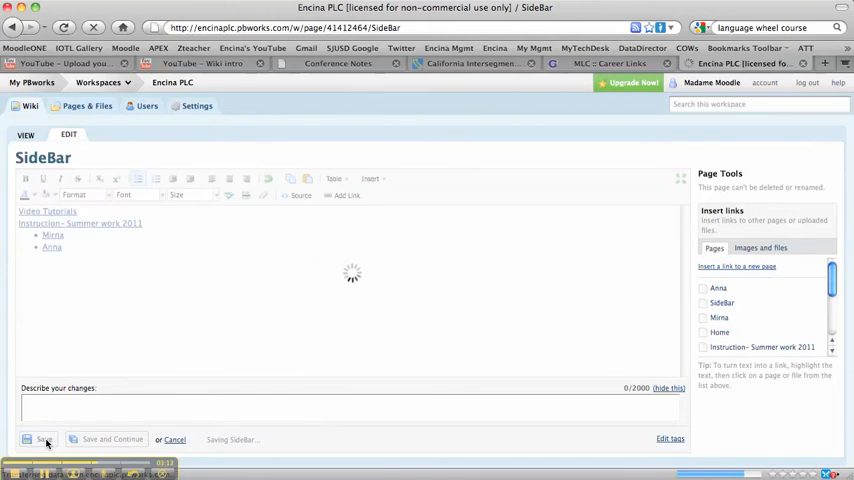
{"action": "left_click", "coordinate": [44, 440]}
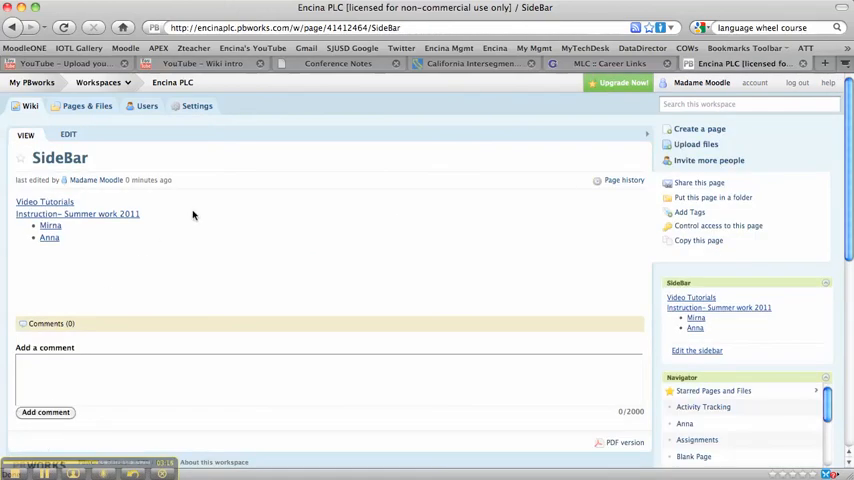
{"action": "left_click", "coordinate": [50, 224]}
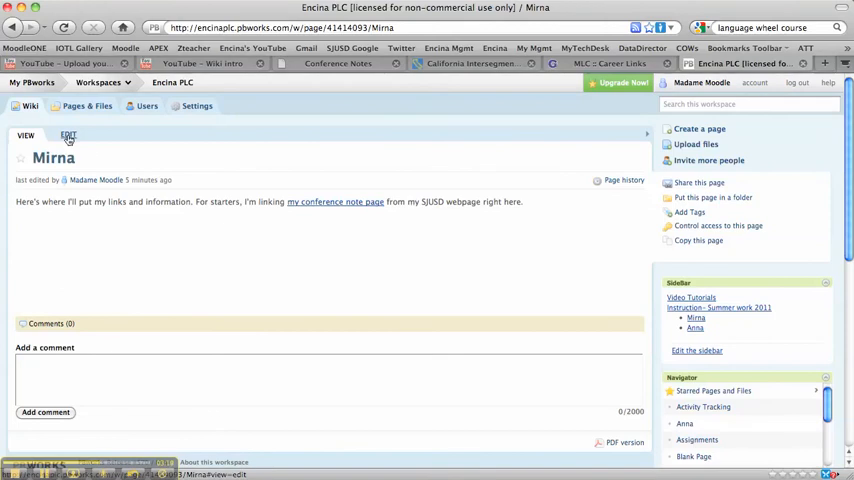
Link the conference note phrase on Mirna's page to uan.edu/webpages/mjoye/index.cfm?subpage=120695 and save
{"action": "left_click", "coordinate": [68, 136]}
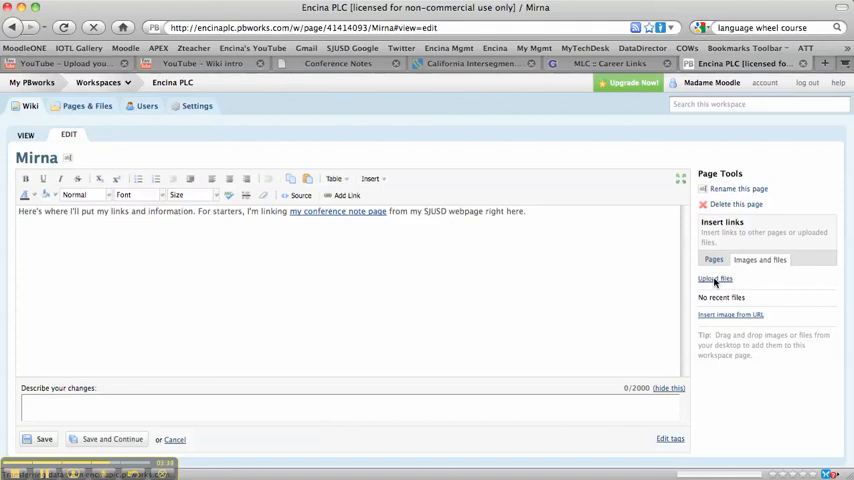
{"action": "left_click", "coordinate": [20, 224]}
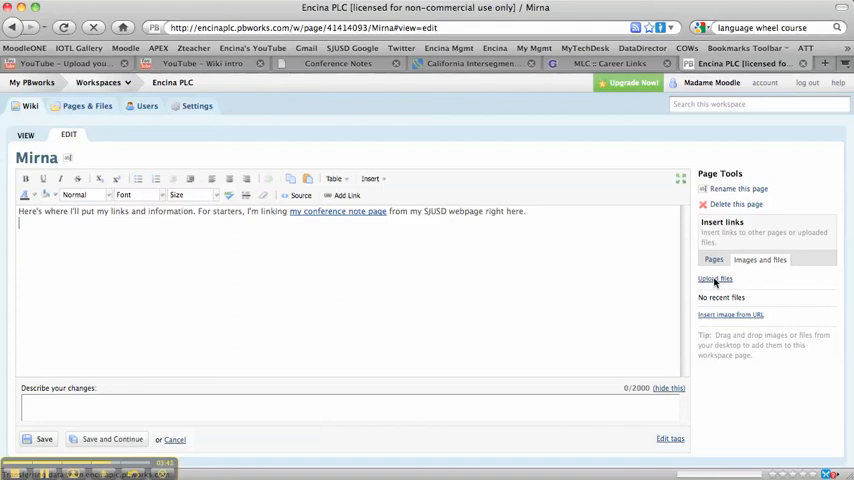
{"action": "mouse_move", "coordinate": [150, 328]}
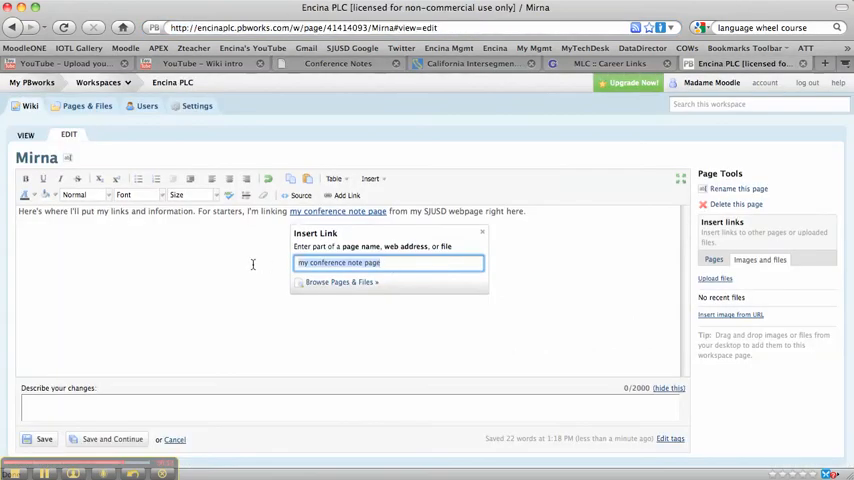
{"action": "type", "text": "uan.edu/webpages/mjoye/index.cfm?subpage=120695"}
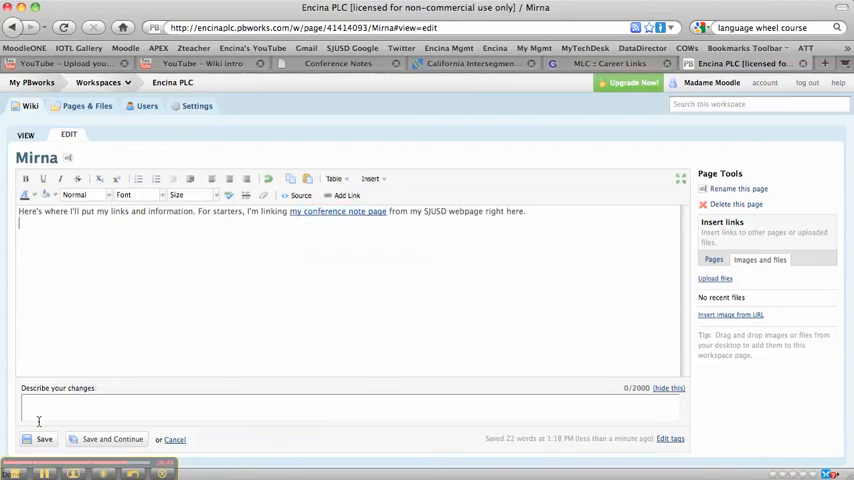
{"action": "left_click", "coordinate": [44, 440]}
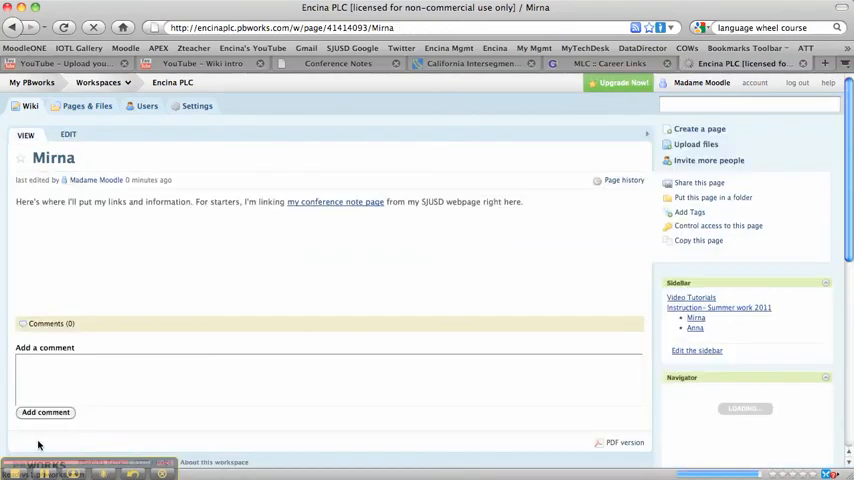